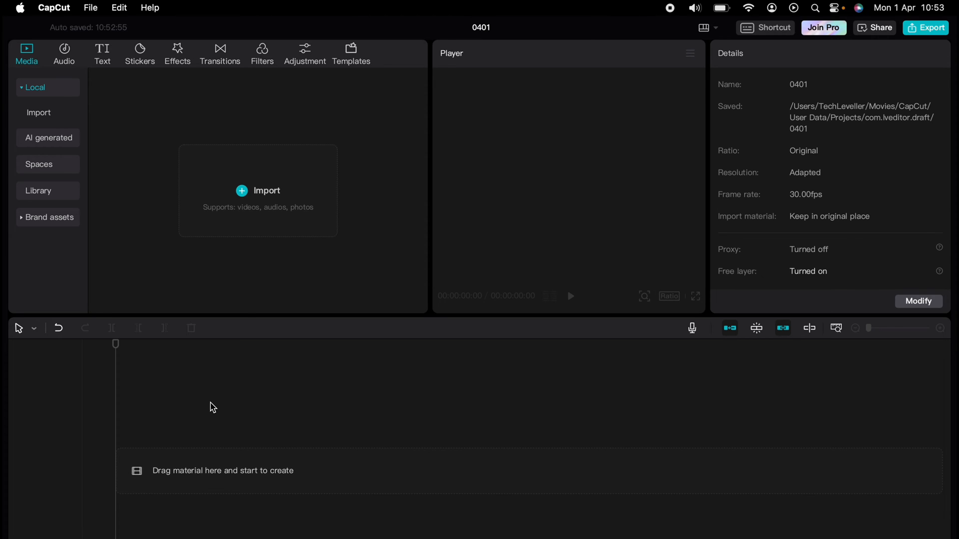
pyautogui.moveTo(242, 223)
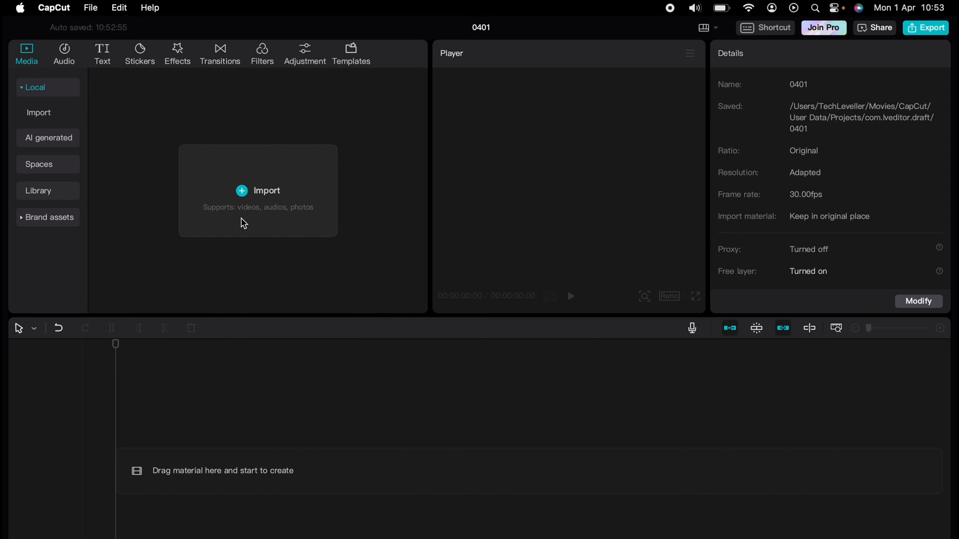
pyautogui.click(258, 190)
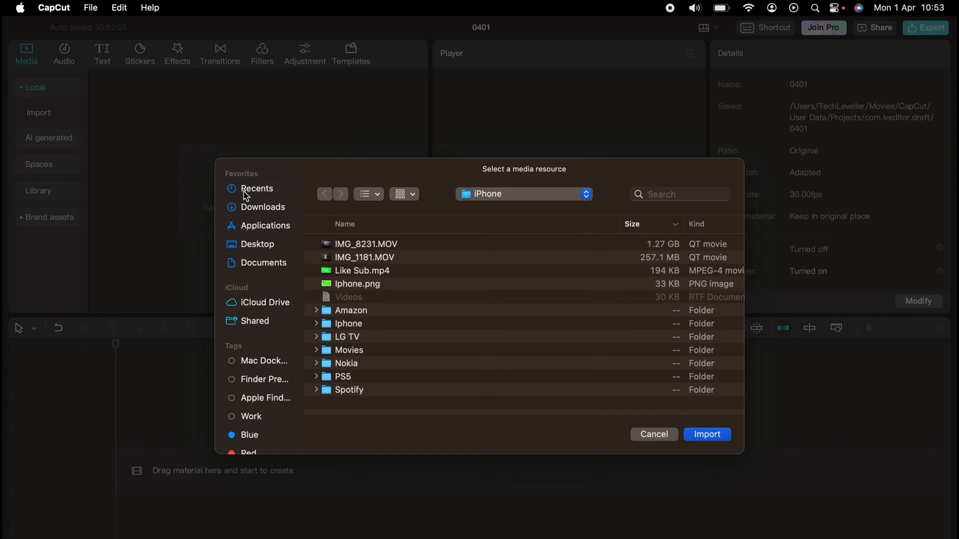
pyautogui.moveTo(261, 246)
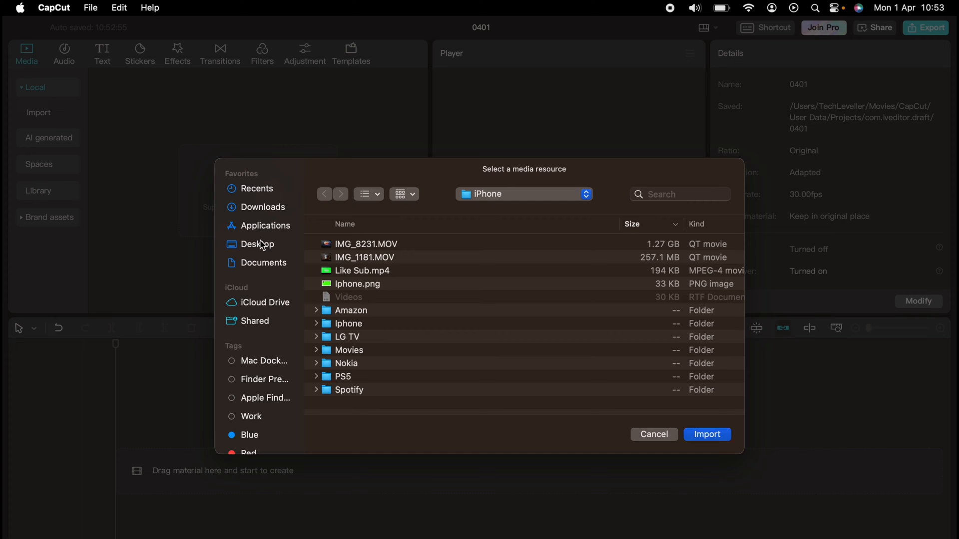
pyautogui.click(257, 243)
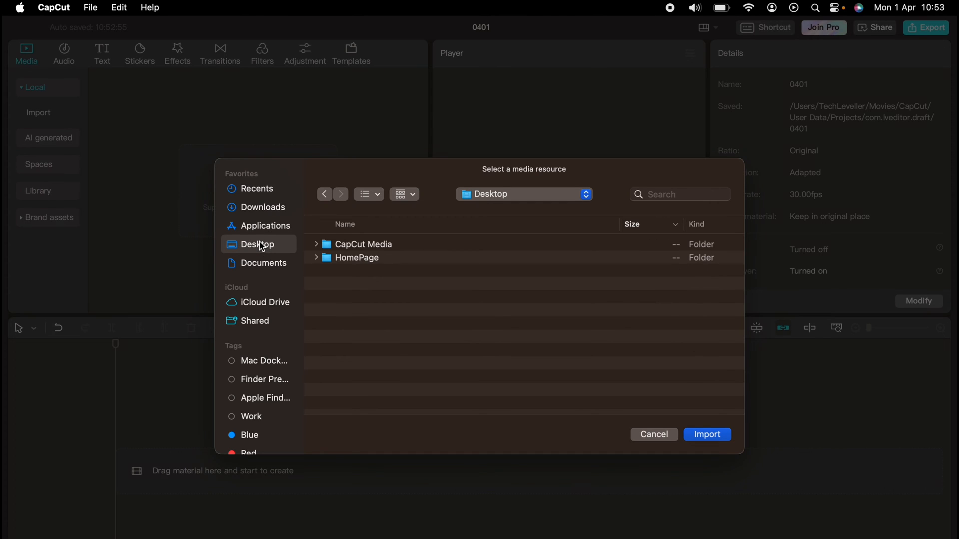
pyautogui.moveTo(346, 245)
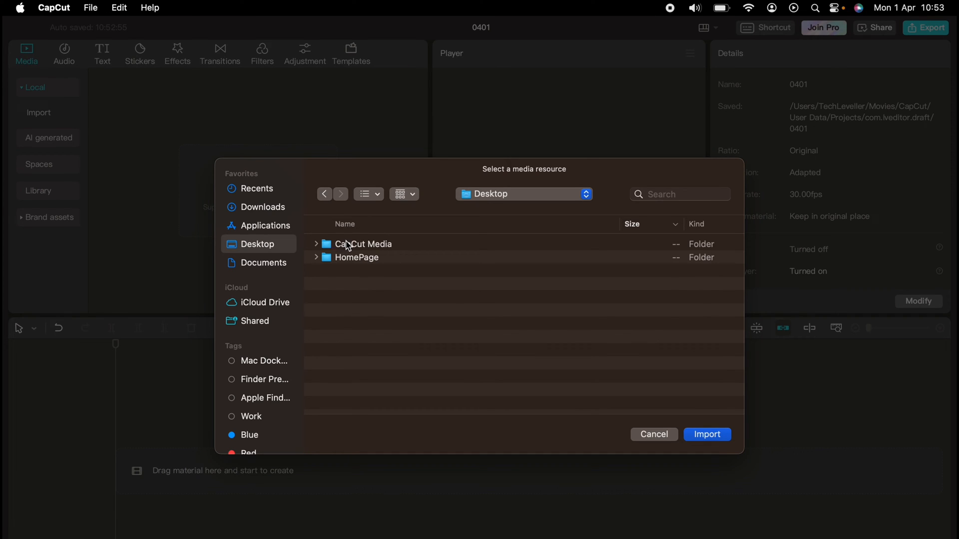
pyautogui.doubleClick(363, 243)
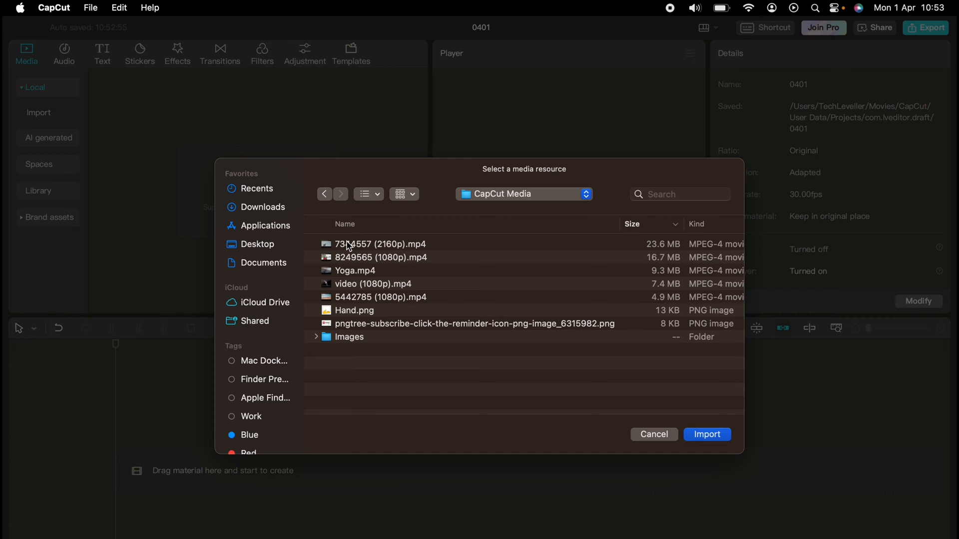
pyautogui.click(380, 257)
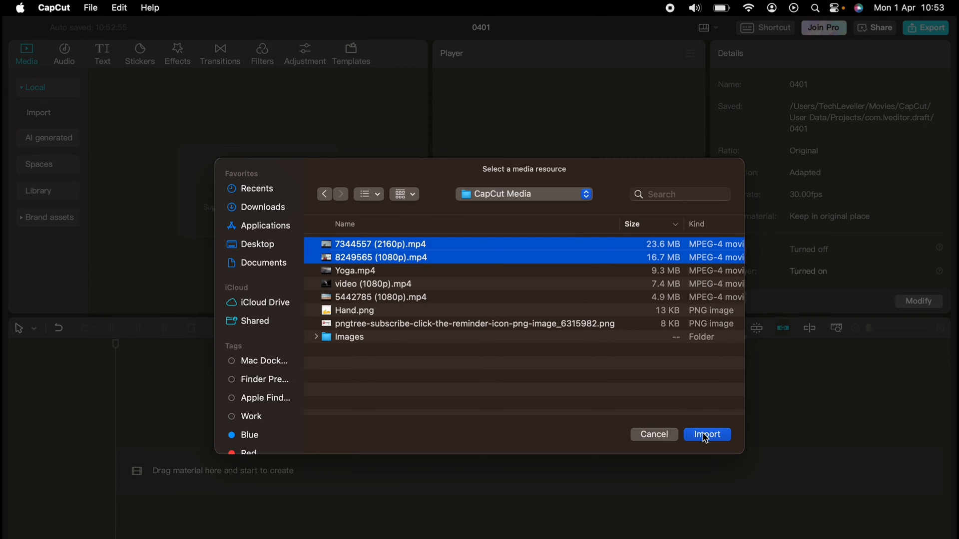
# Step: Import the selected 7344557 and 8249565 clips into the media library
pyautogui.click(706, 435)
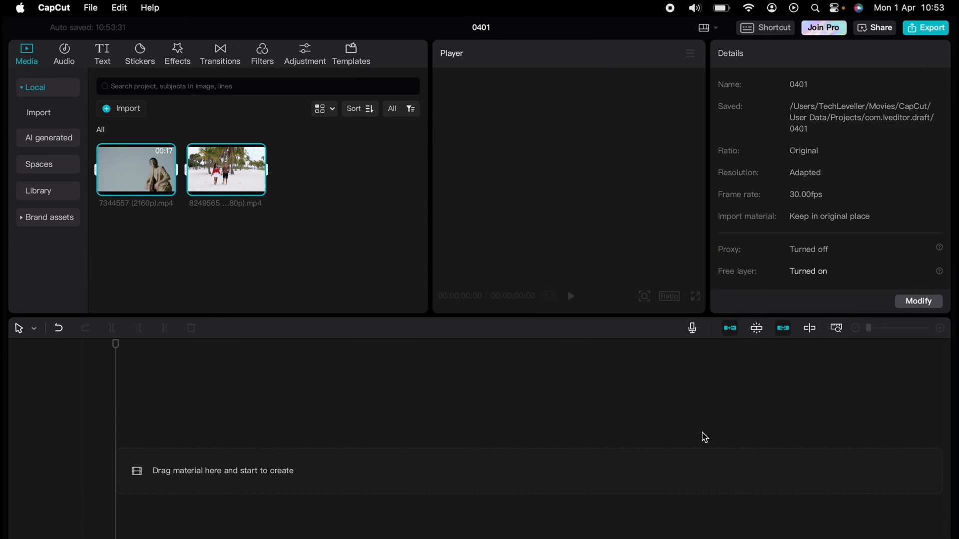
pyautogui.moveTo(590, 422)
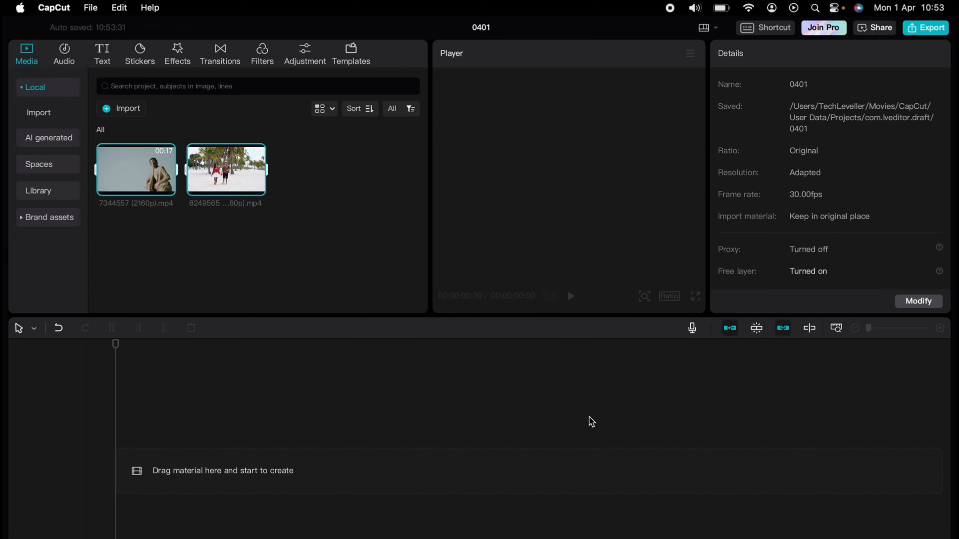
pyautogui.moveTo(529, 394)
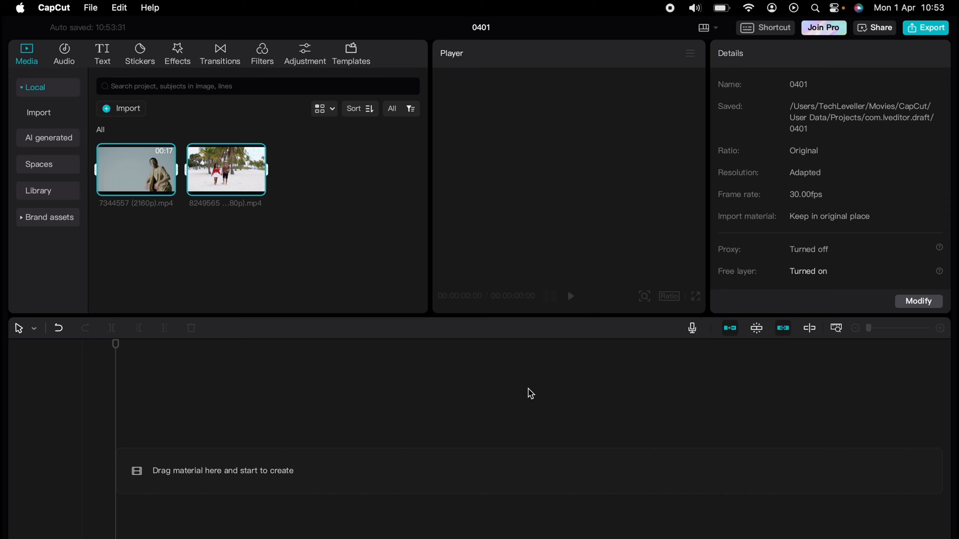
pyautogui.moveTo(142, 131)
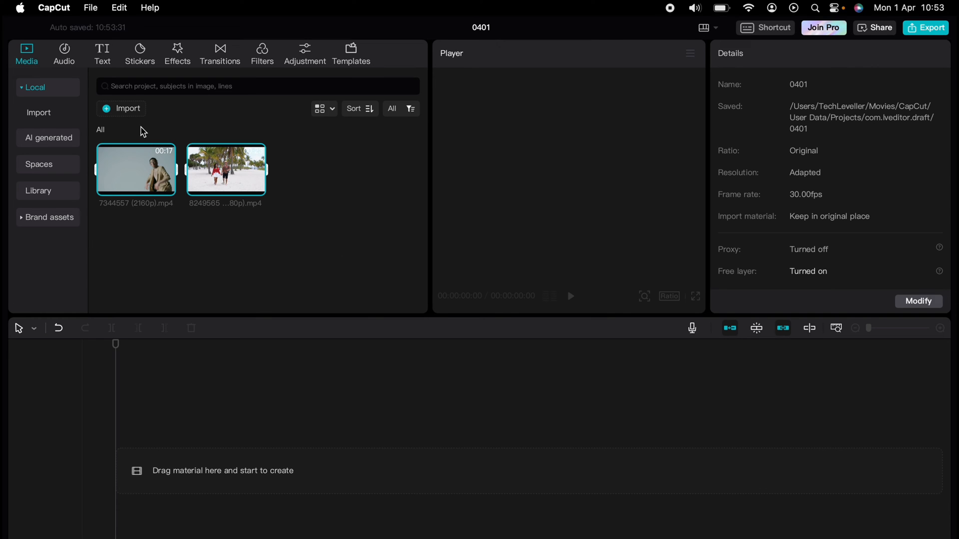
# Step: Reopen the import window via the small Import button and select the video (1080p) clip
pyautogui.click(121, 108)
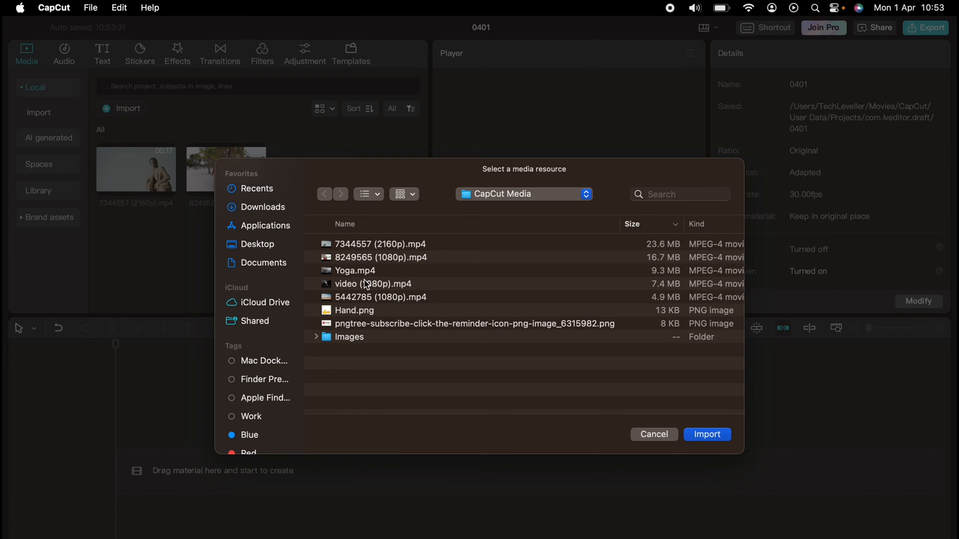
pyautogui.click(381, 297)
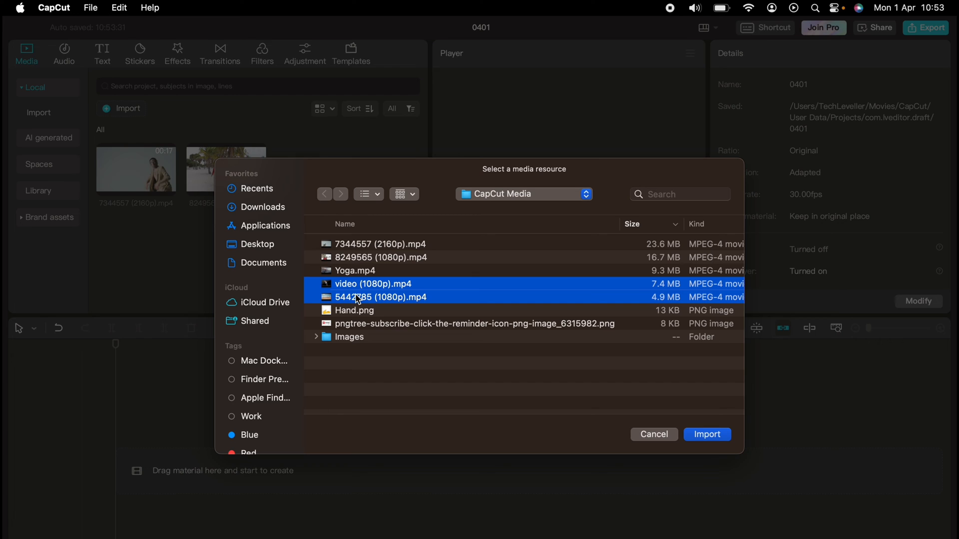
pyautogui.moveTo(560, 331)
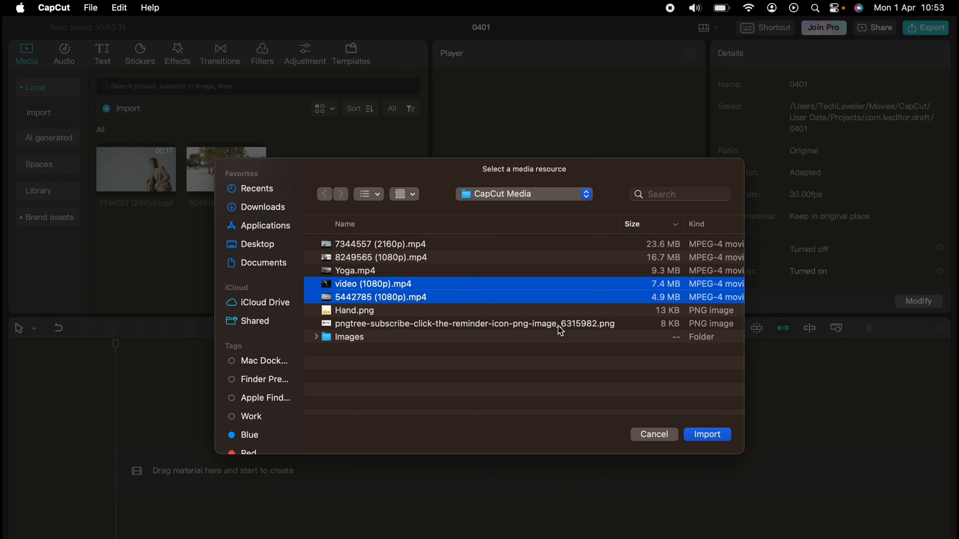
# Step: Import the video (1080p) and 5442785 clips, then exit full screen to show the desktop
pyautogui.click(706, 434)
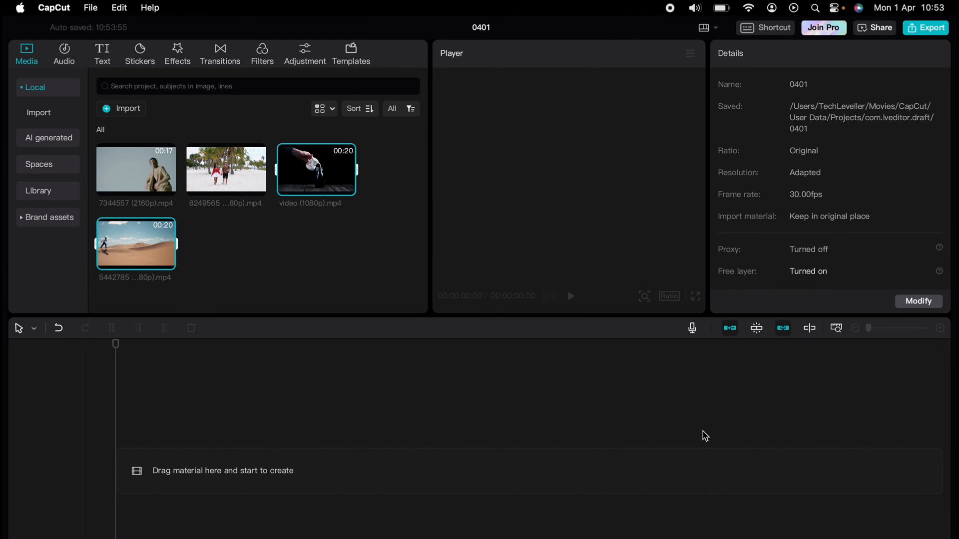
pyautogui.moveTo(479, 222)
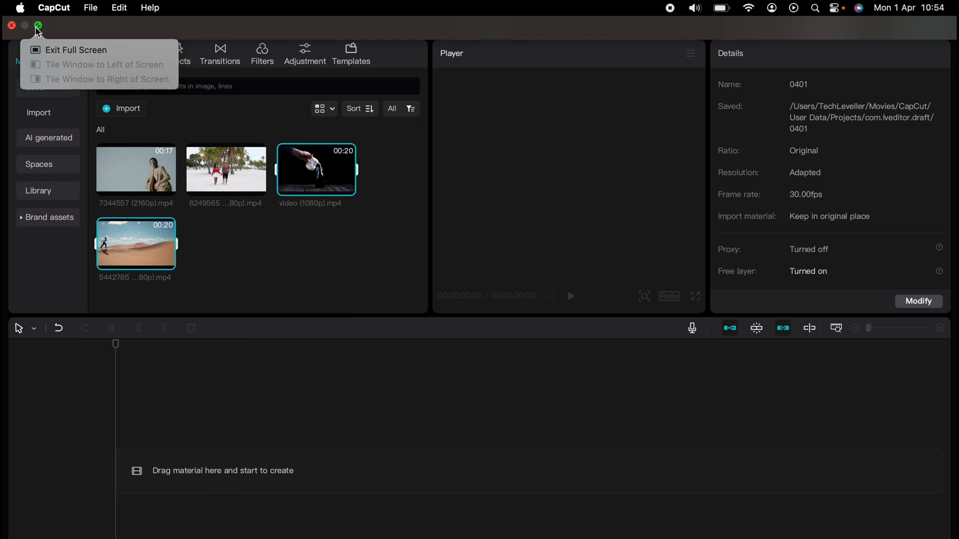
pyautogui.click(38, 26)
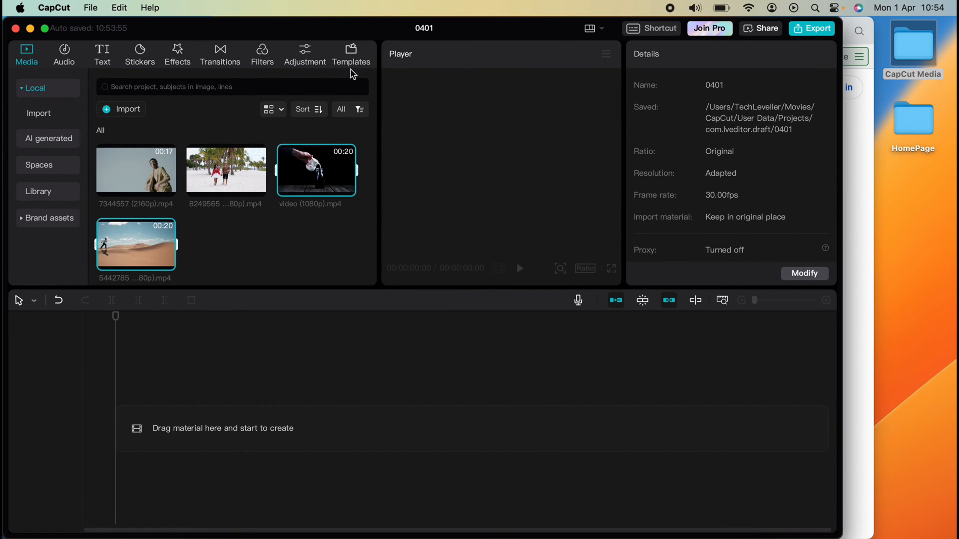
pyautogui.moveTo(911, 70)
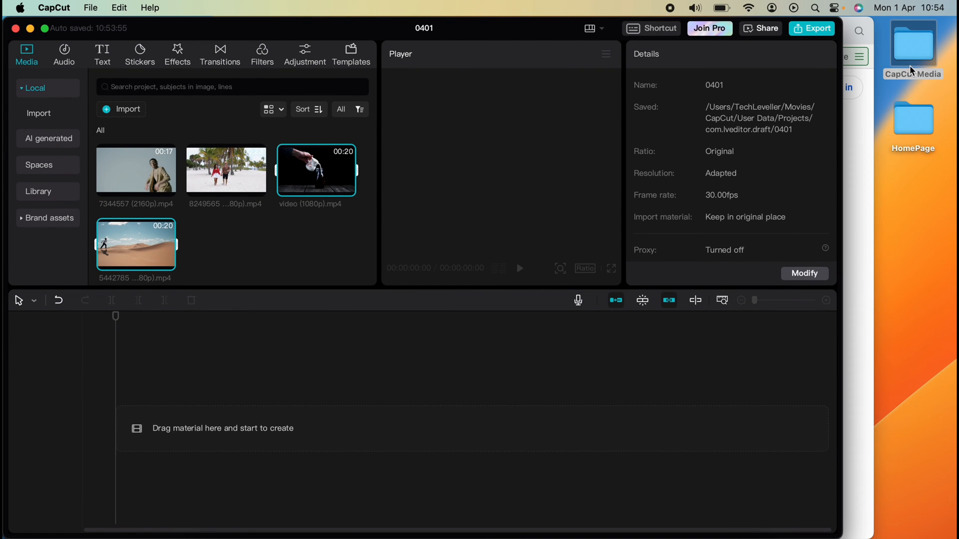
# Step: Open the CapCut Media folder in Finder and select the pngtree subscribe PNG image
pyautogui.doubleClick(914, 41)
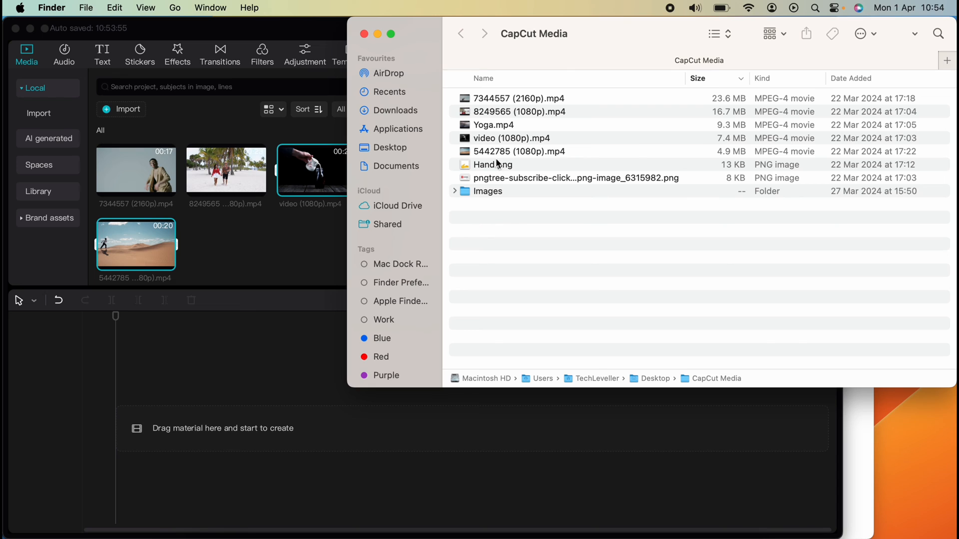
pyautogui.moveTo(478, 180)
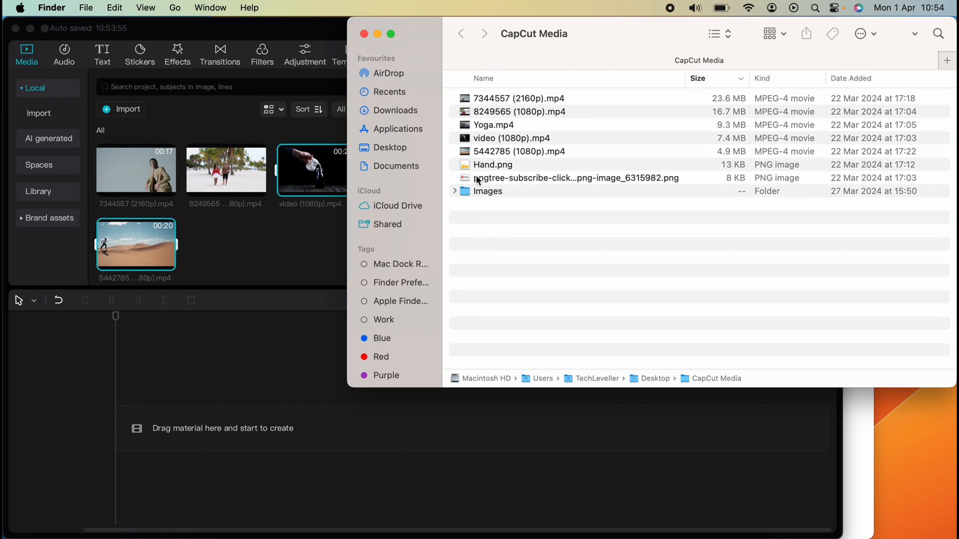
pyautogui.click(576, 178)
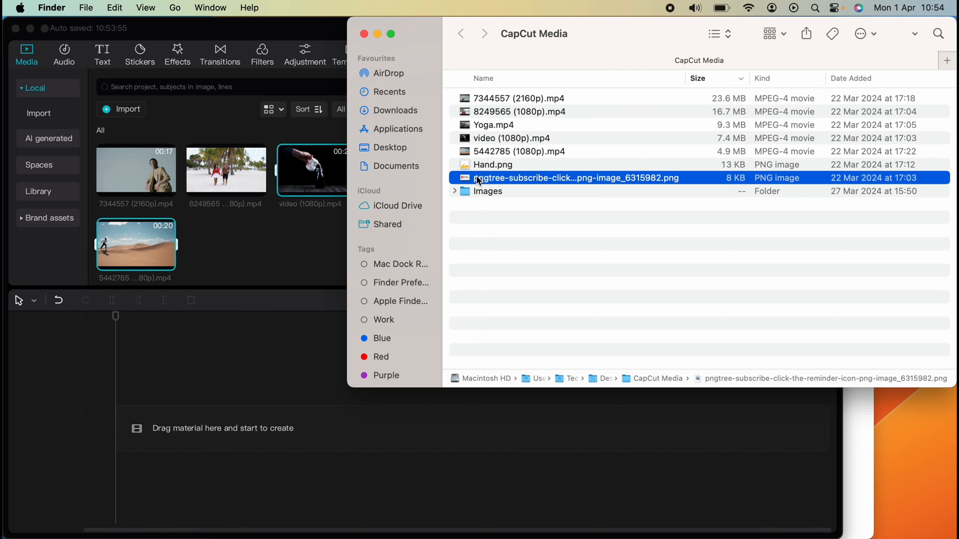